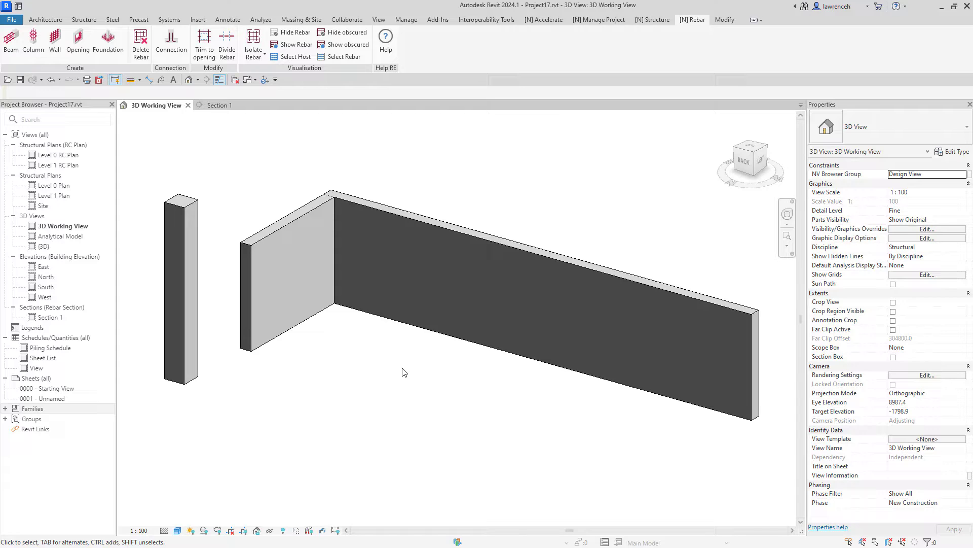
# - Generate wall rebar with dowels using setting W1 on the long wall and W2 on the short wall
pyautogui.click(537, 255)
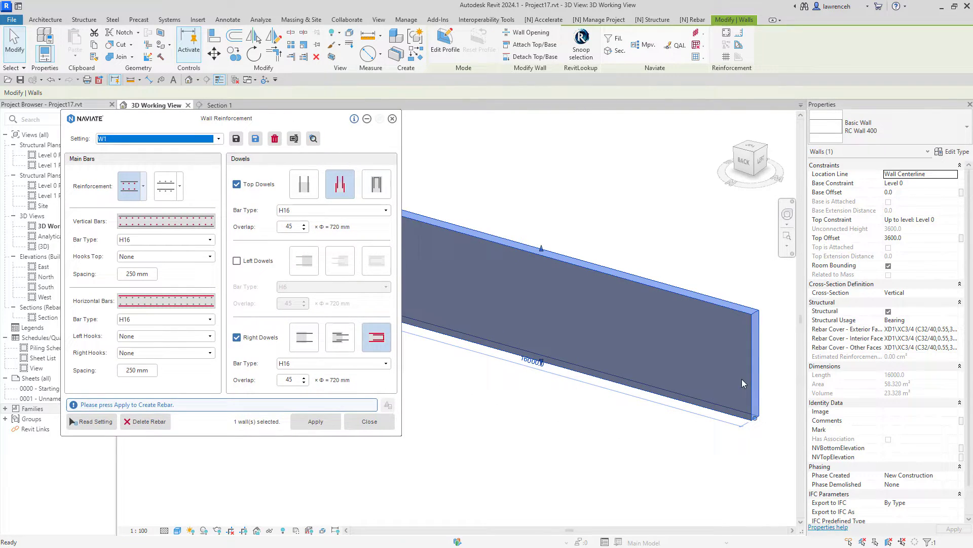
pyautogui.click(315, 421)
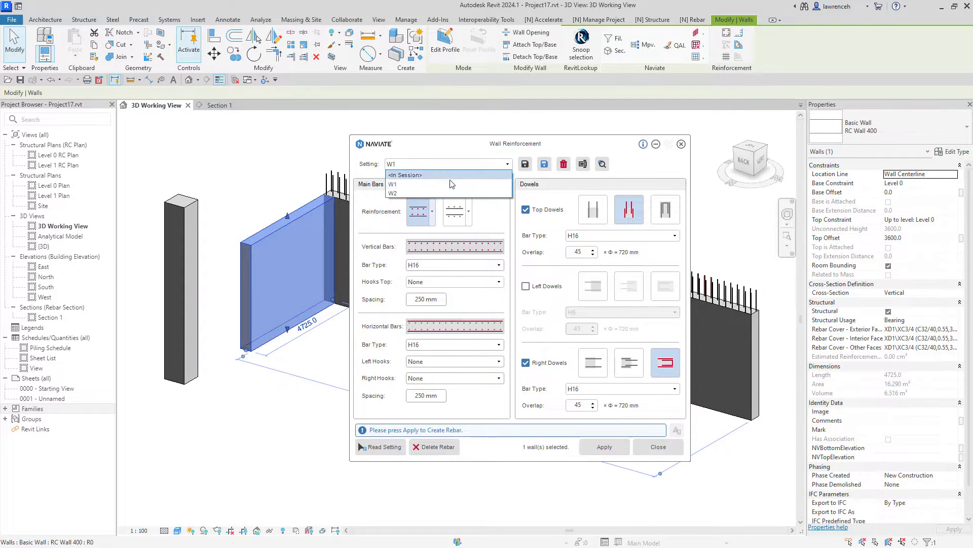
pyautogui.click(392, 192)
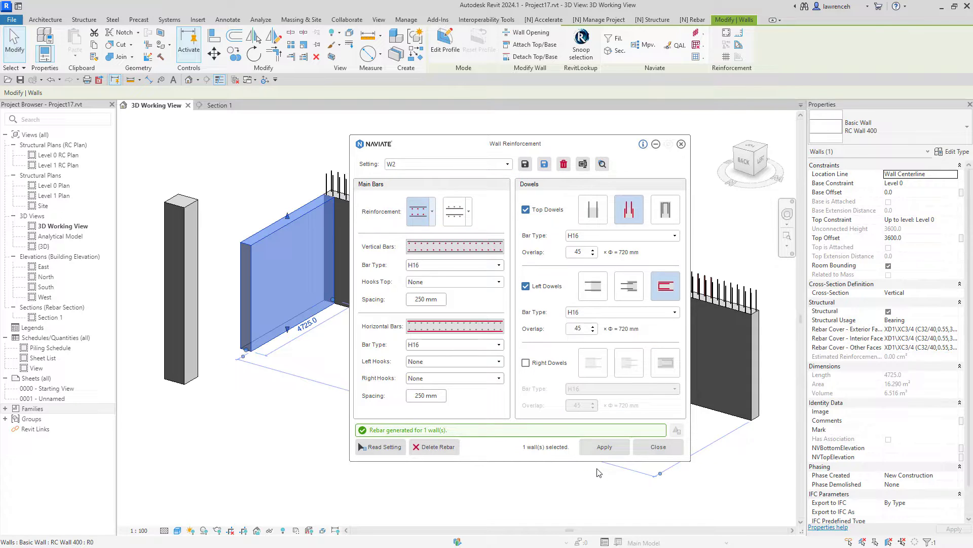
pyautogui.click(603, 446)
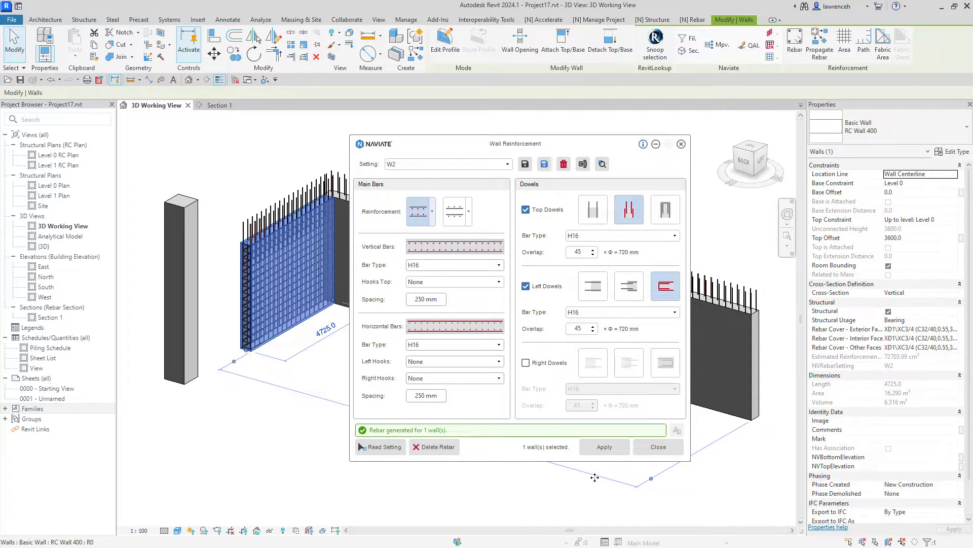
pyautogui.click(692, 19)
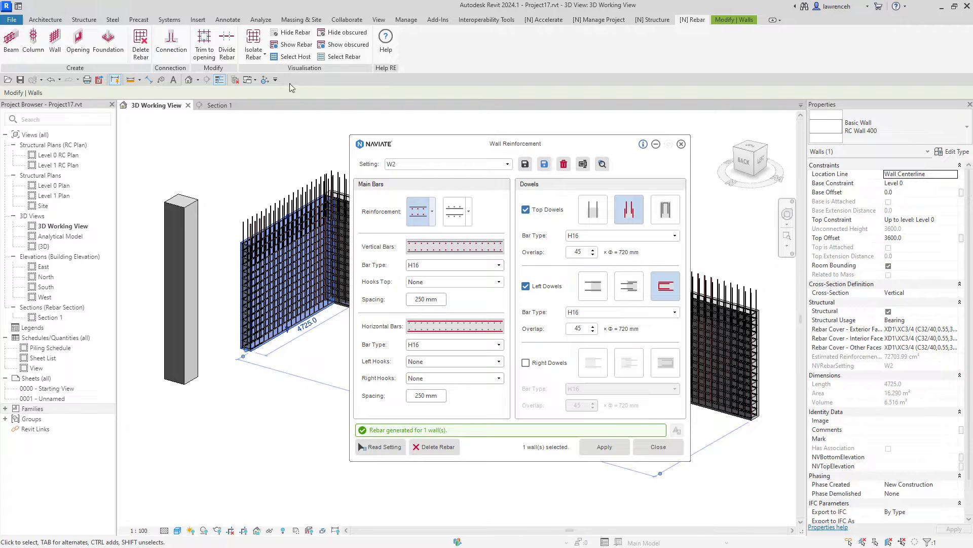
pyautogui.moveTo(227, 44)
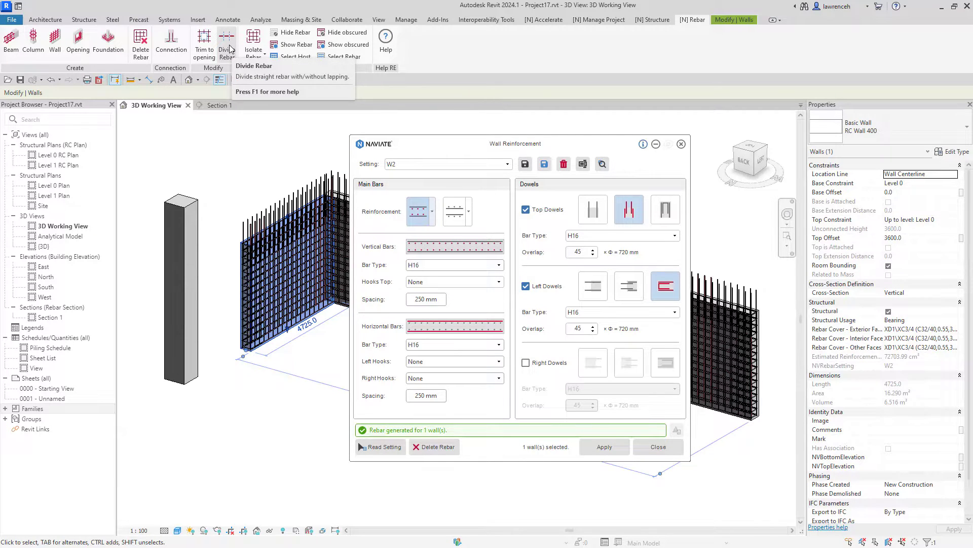
# - Configure Divide Rebar for 10000 mm maximum length with staggered lap bars offset 500 mm
pyautogui.click(227, 41)
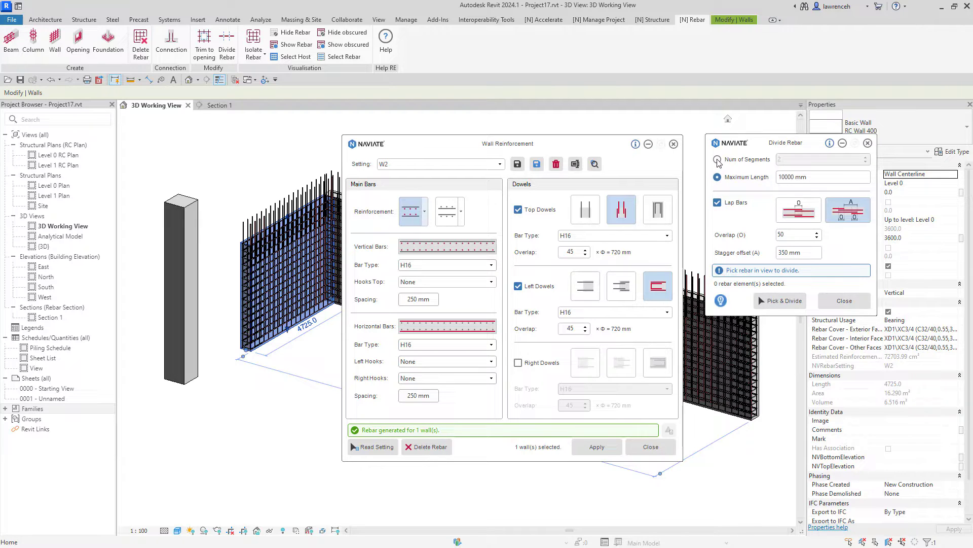
pyautogui.click(718, 160)
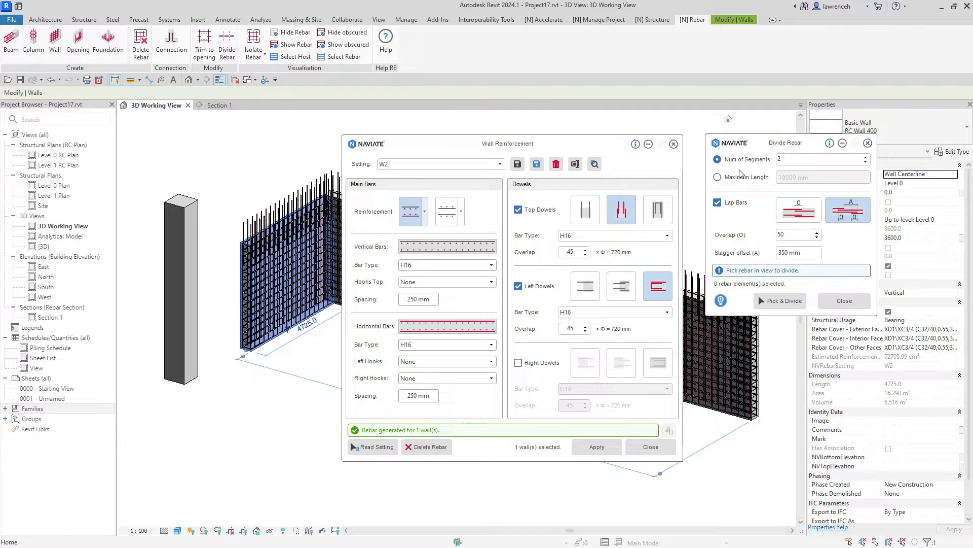
pyautogui.click(718, 177)
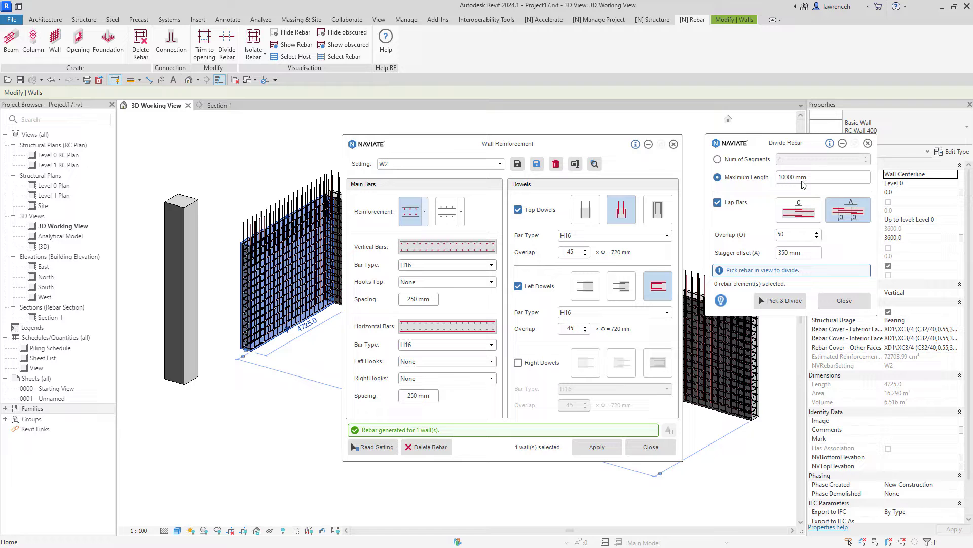
pyautogui.moveTo(755, 215)
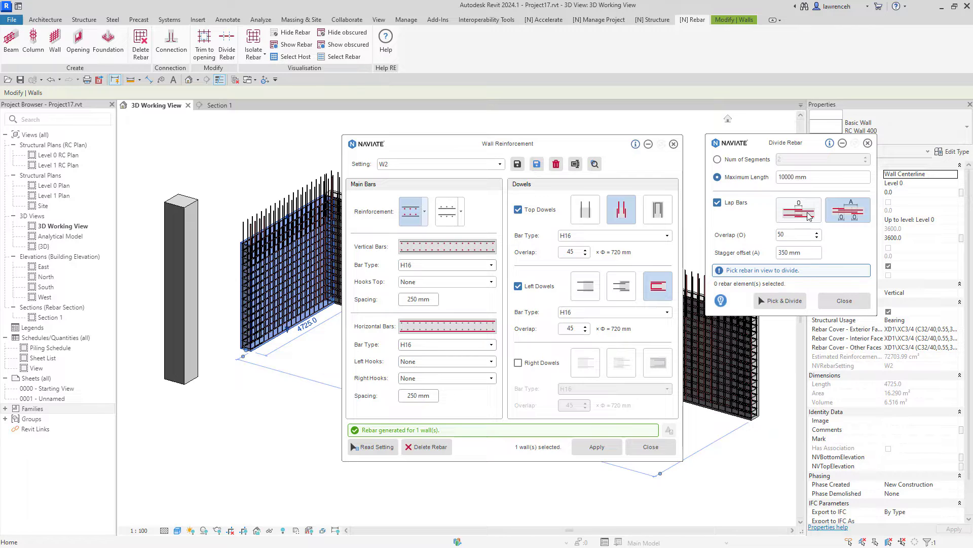
pyautogui.click(799, 210)
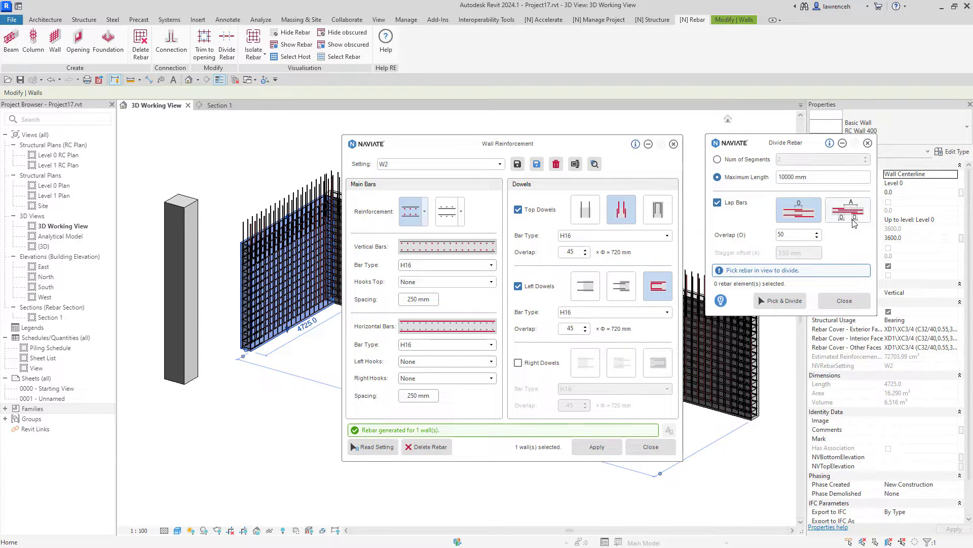
pyautogui.click(848, 210)
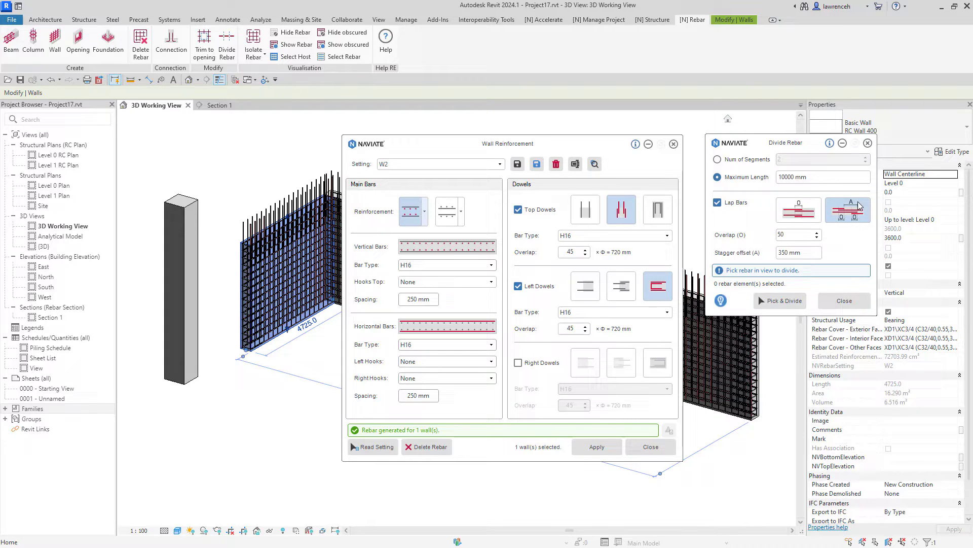
pyautogui.moveTo(876, 255)
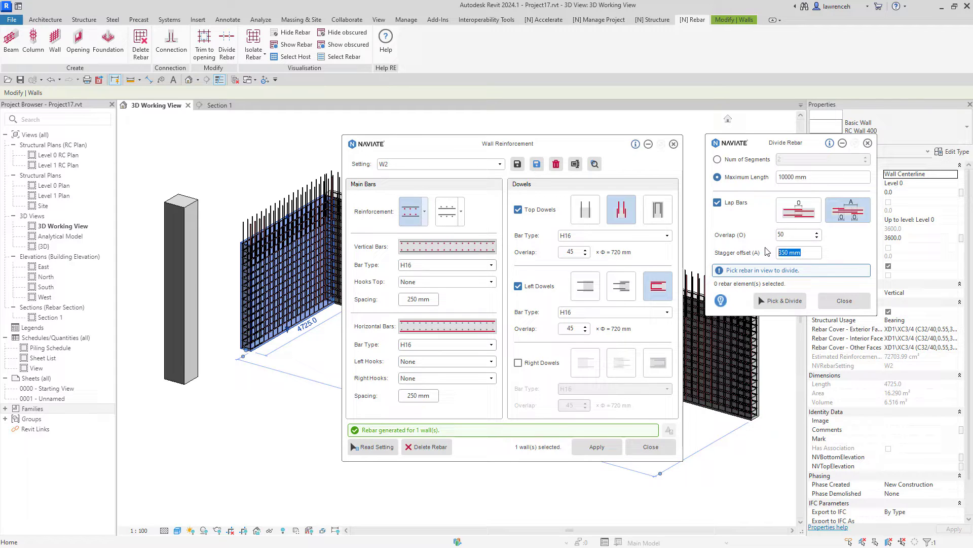
pyautogui.write('500')
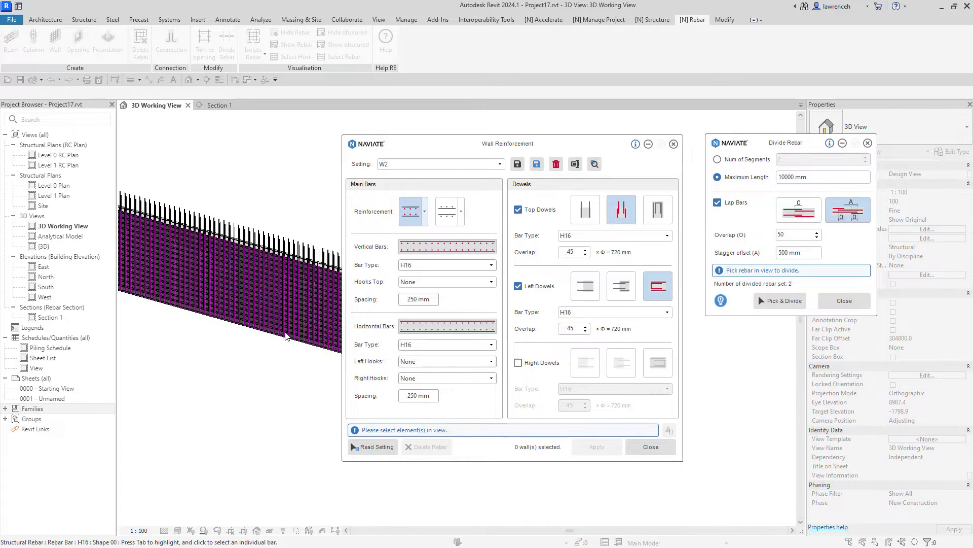
# - Pick the long wall's rebar set to divide, close Wall Reinforcement, and view Section 1
pyautogui.click(780, 300)
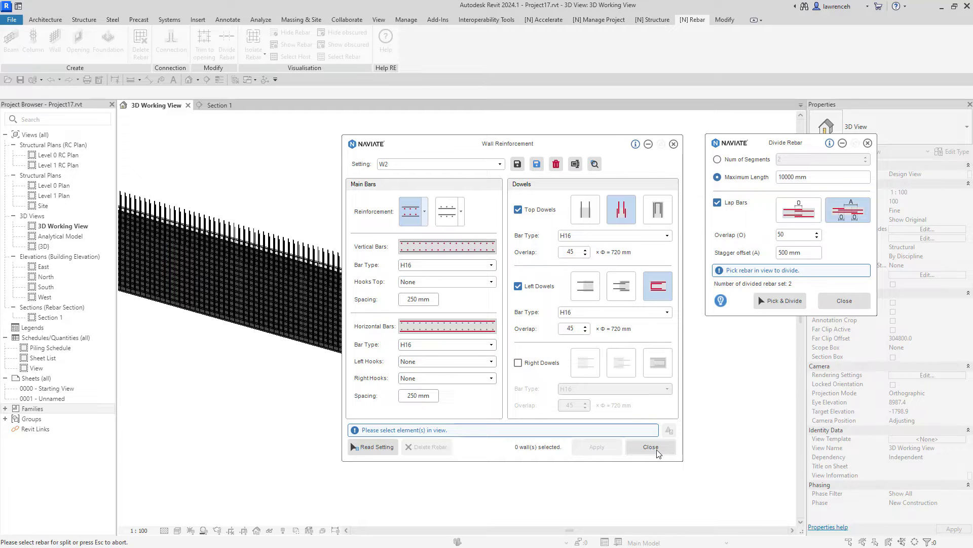
pyautogui.click(649, 446)
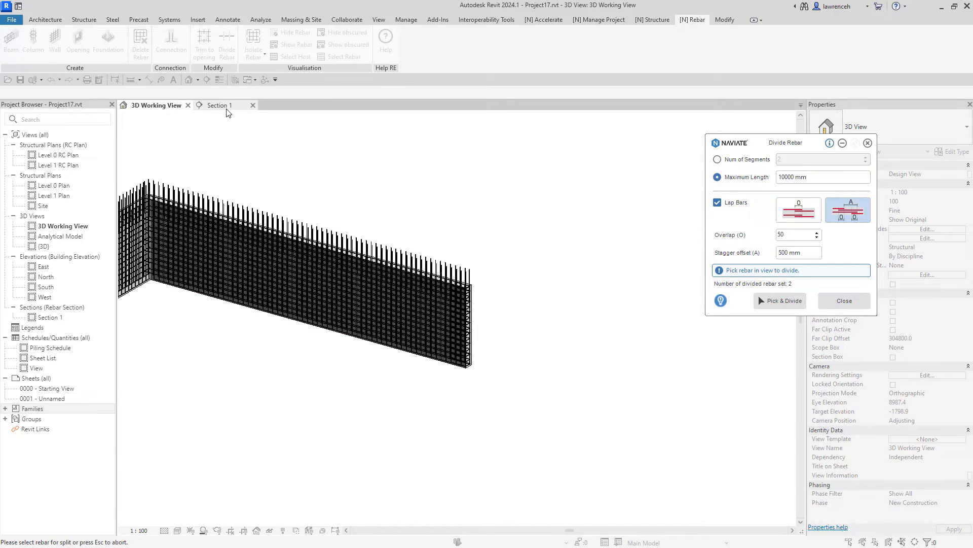
pyautogui.click(219, 105)
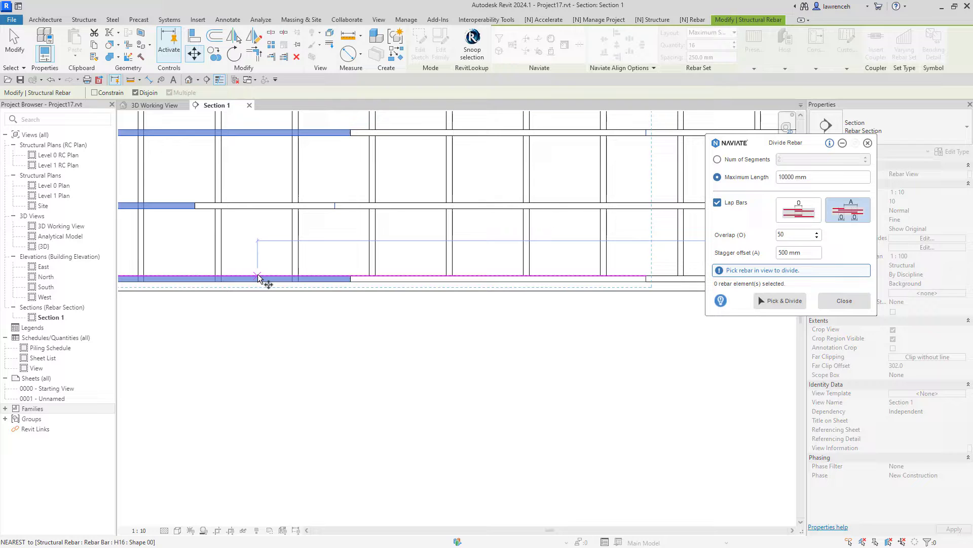
# - Select a divided bar in Section 1 to check its staggered laps, then return to 3D
pyautogui.click(258, 277)
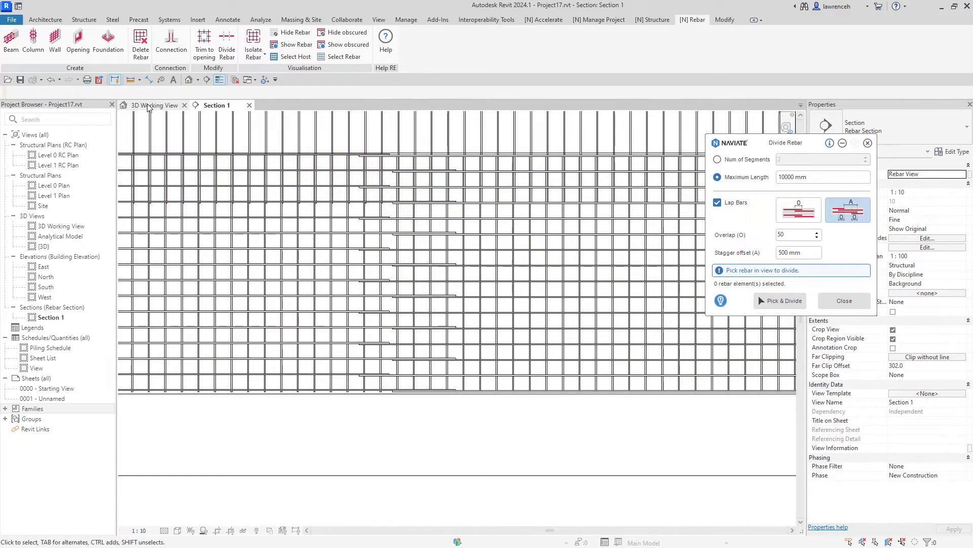
pyautogui.click(156, 104)
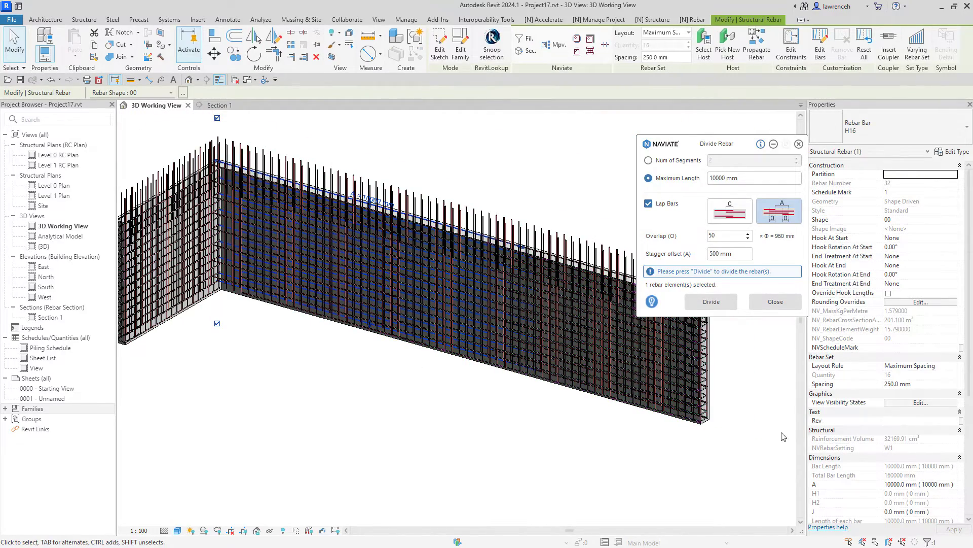
# - Divide the vertical wall bars into 10000 mm lengths and pick the horizontal bars next
pyautogui.click(922, 219)
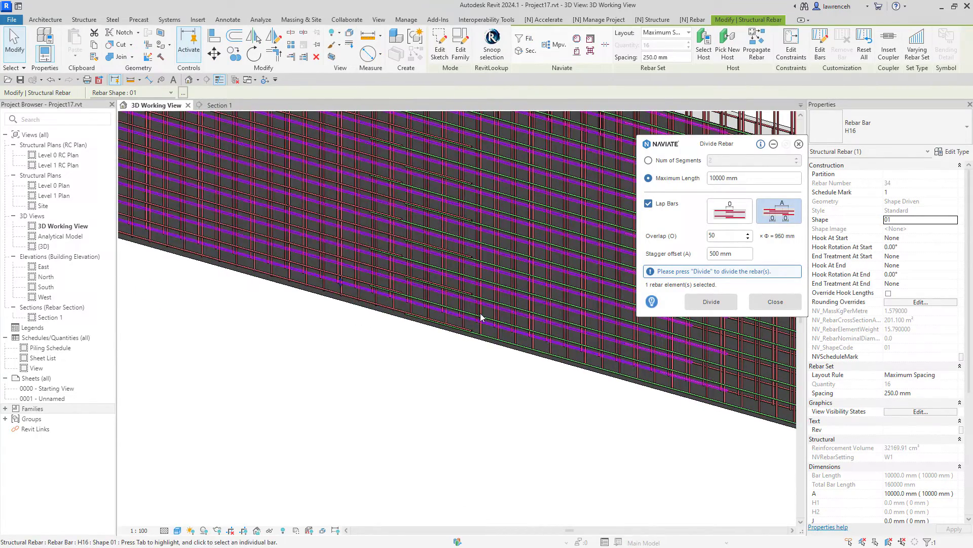
pyautogui.click(218, 105)
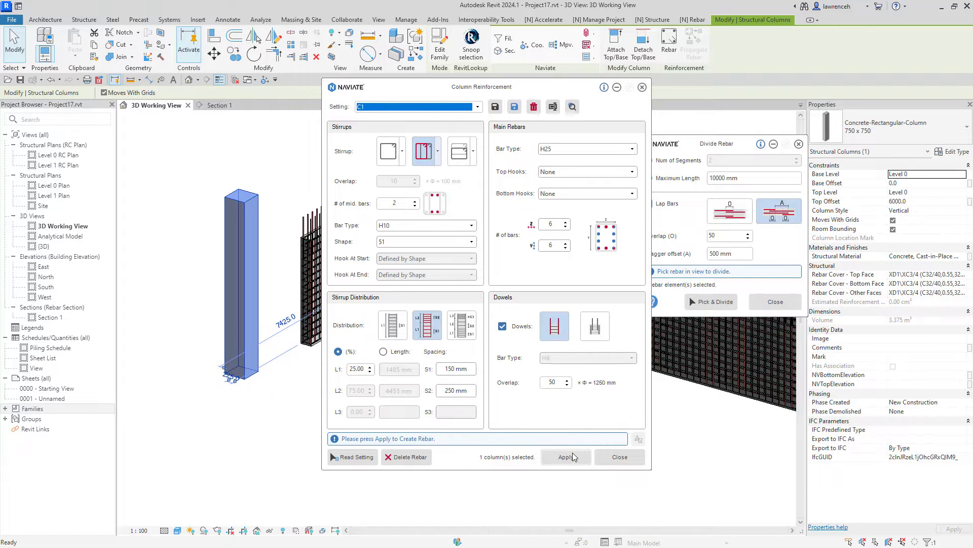
# - Apply the C1 setting to the column for H25 main bars, H10 stirrups and dowels
pyautogui.click(565, 456)
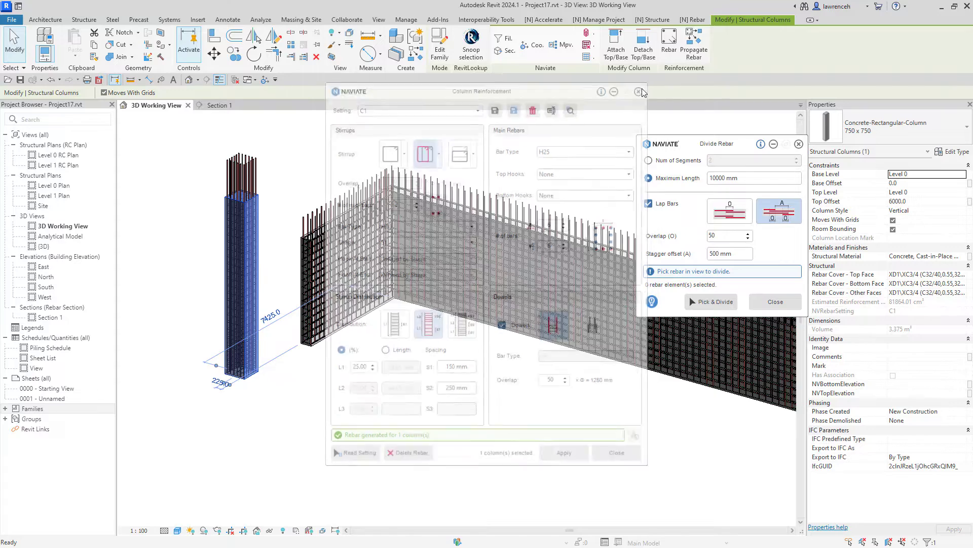
pyautogui.click(642, 91)
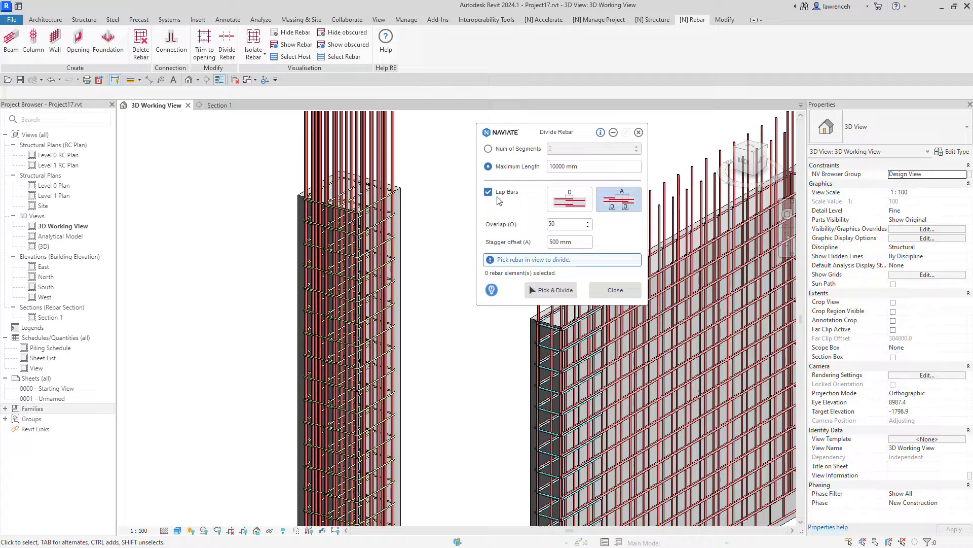
# - Divide the column's main vertical bars into 2 segments with Lap Bars turned off
pyautogui.click(488, 148)
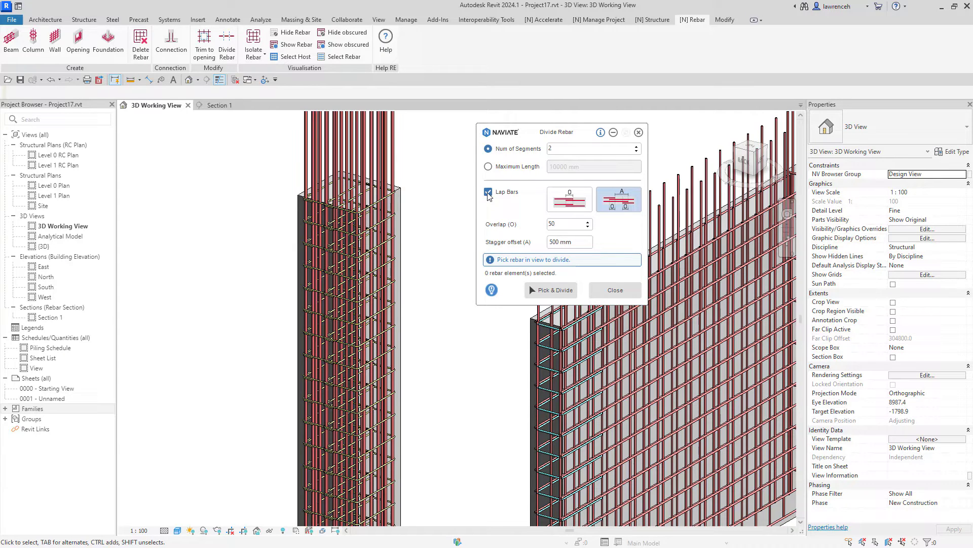
pyautogui.click(488, 192)
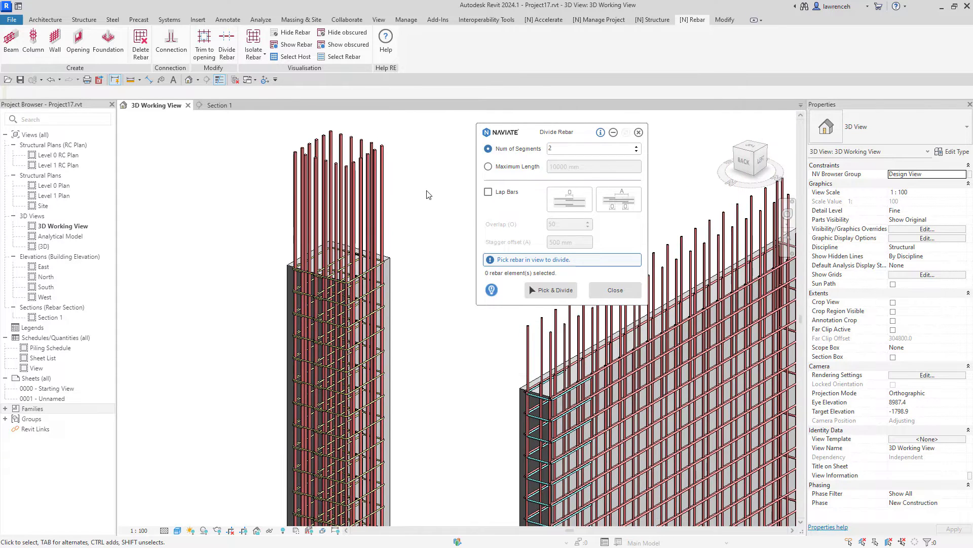
pyautogui.moveTo(363, 144)
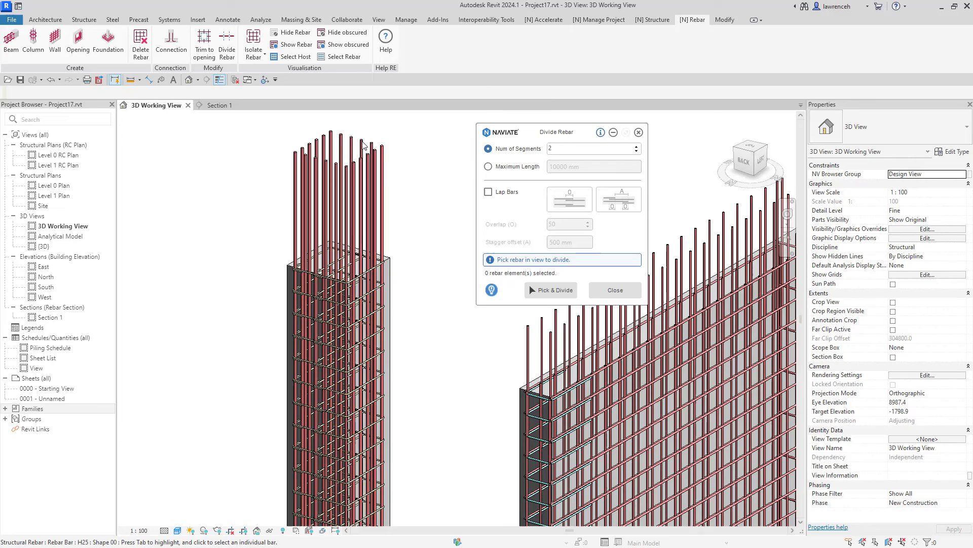
pyautogui.click(548, 289)
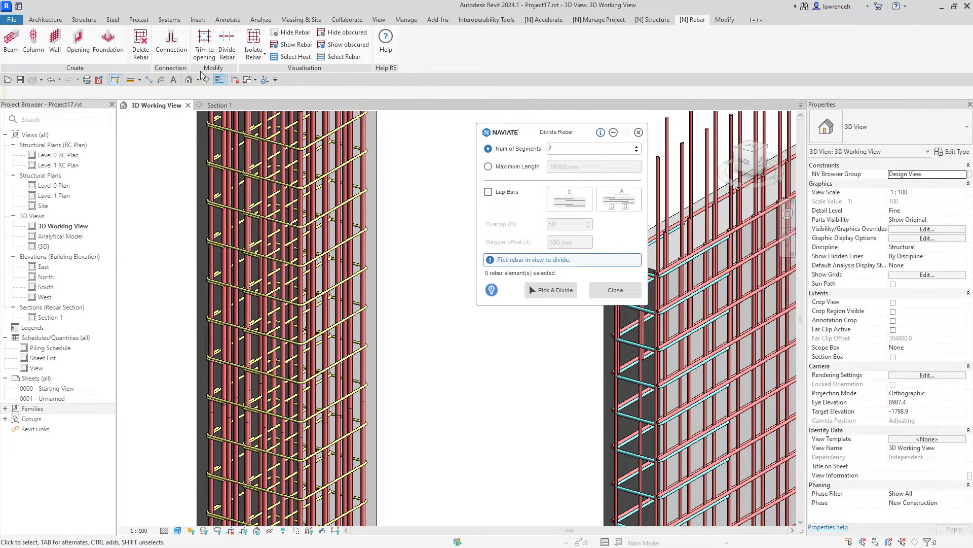
pyautogui.click(83, 20)
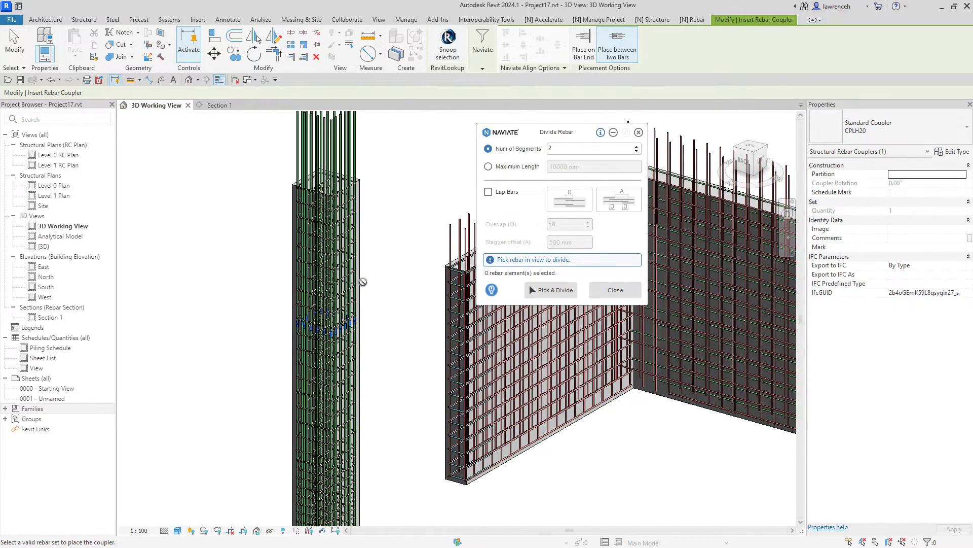
pyautogui.moveTo(363, 138)
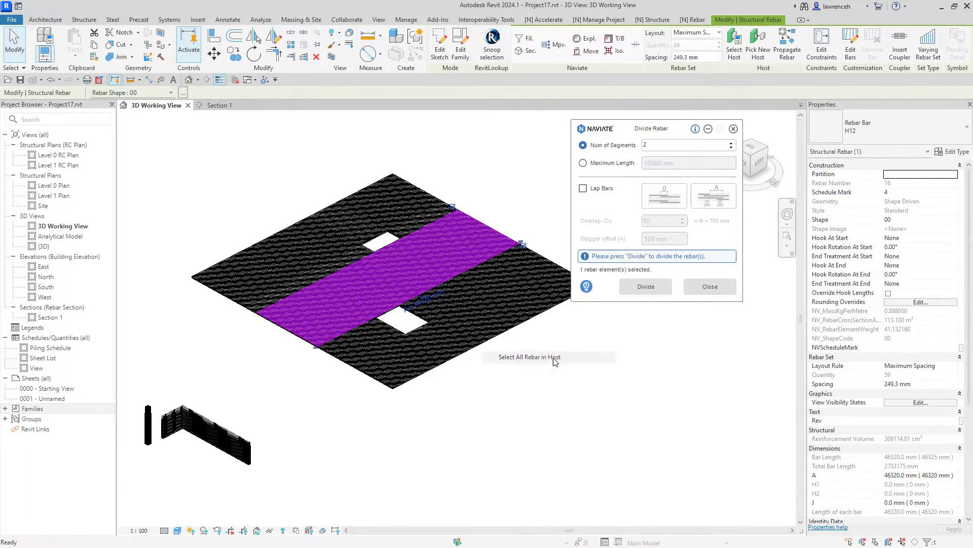
# - Select all 28 slab rebar sets and set Maximum Length division with Lap Bars enabled
pyautogui.click(528, 357)
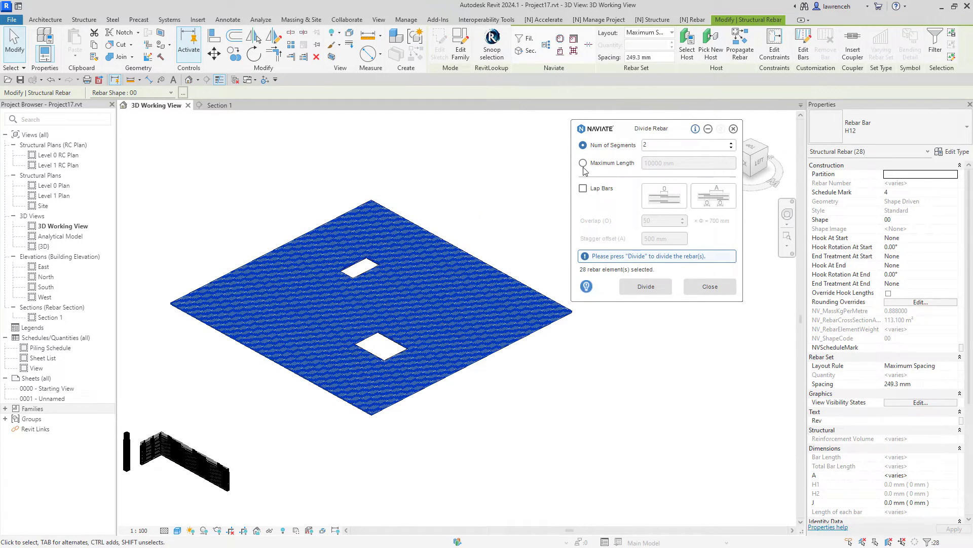
pyautogui.click(583, 163)
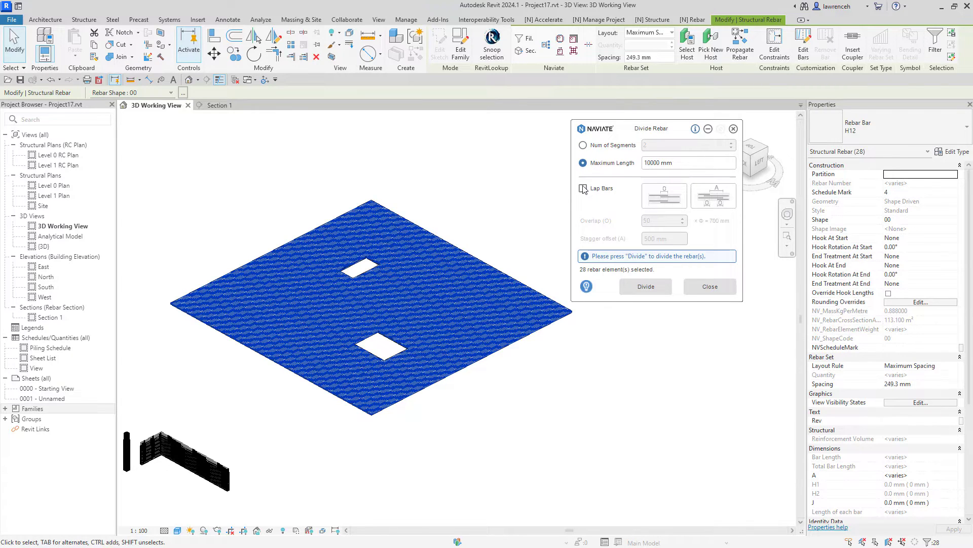
pyautogui.click(583, 188)
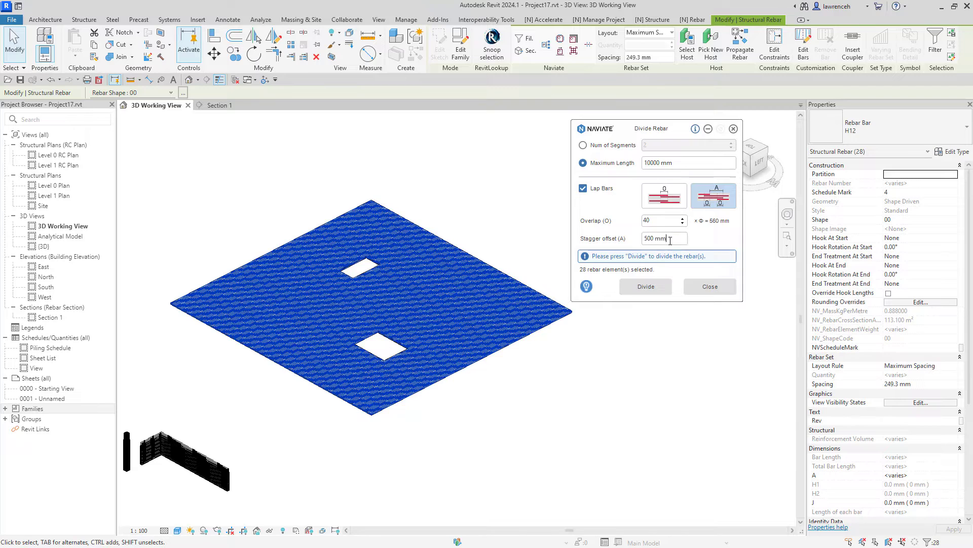
# - Change the stagger offset to 250 mm for the slab bars, then isolate one bar set
pyautogui.tripleClick(662, 238)
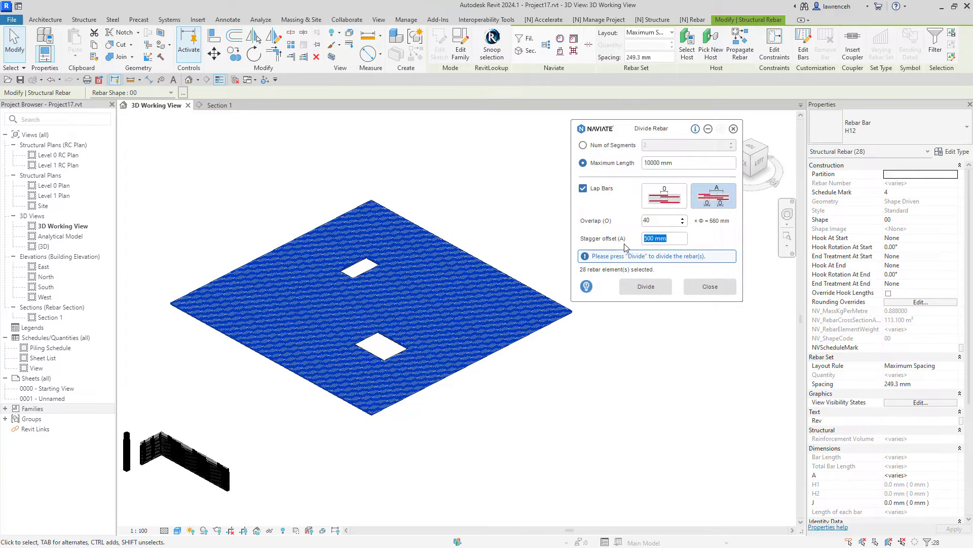
pyautogui.write('250')
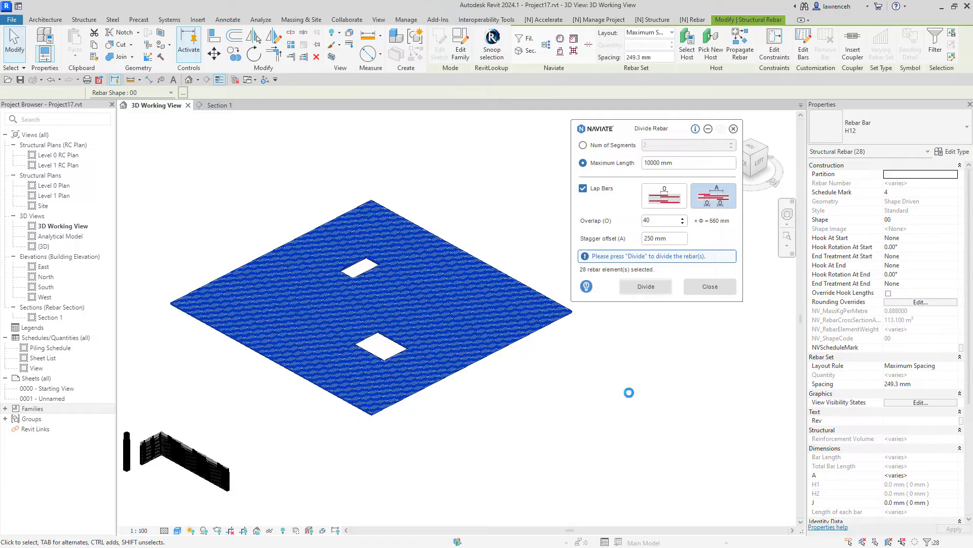
pyautogui.moveTo(630, 398)
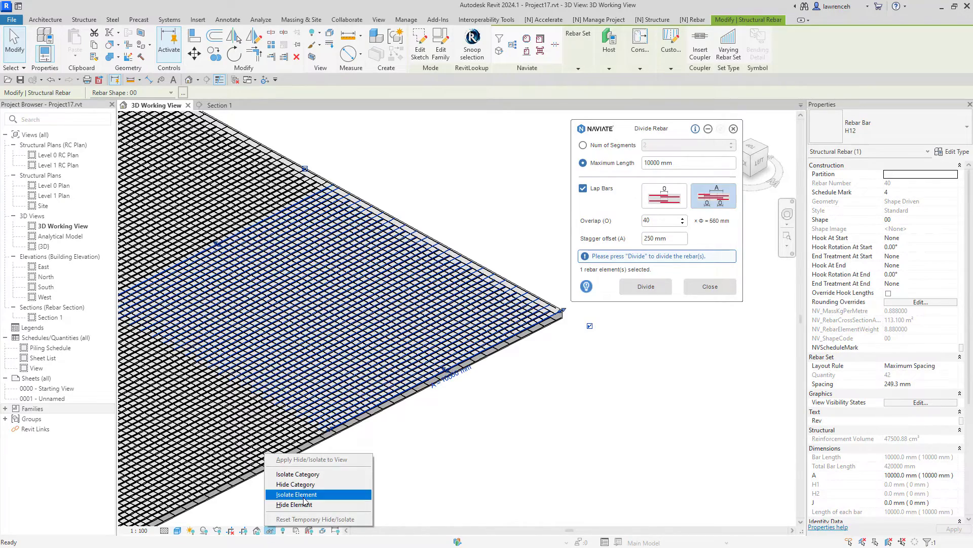
pyautogui.click(296, 494)
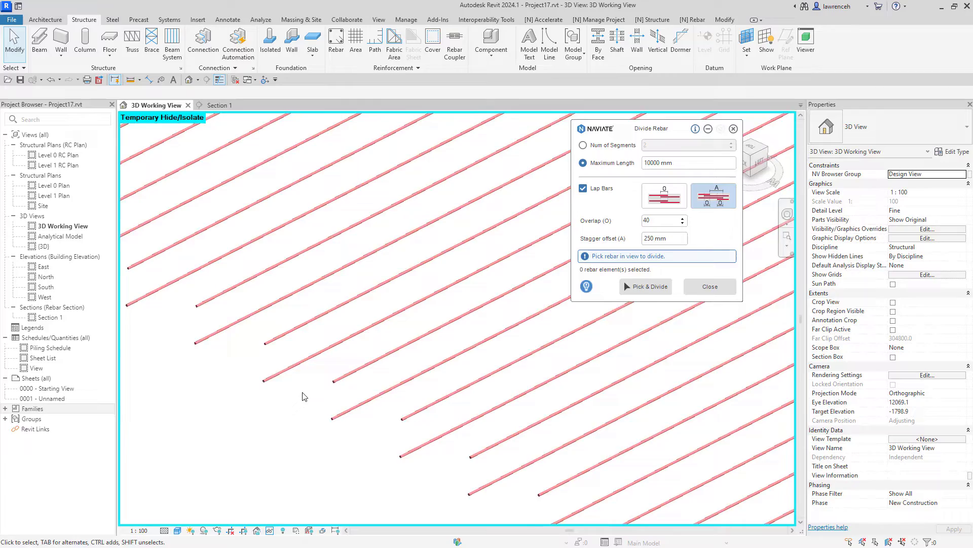